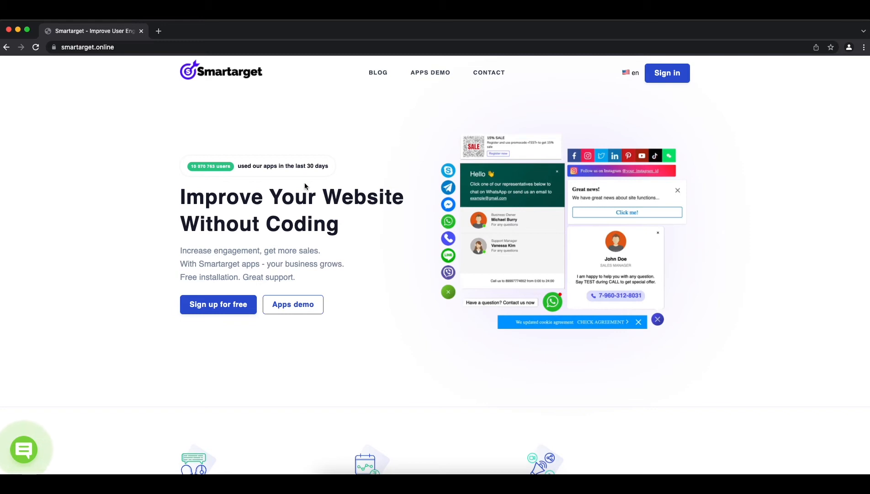
mouse_move(420, 84)
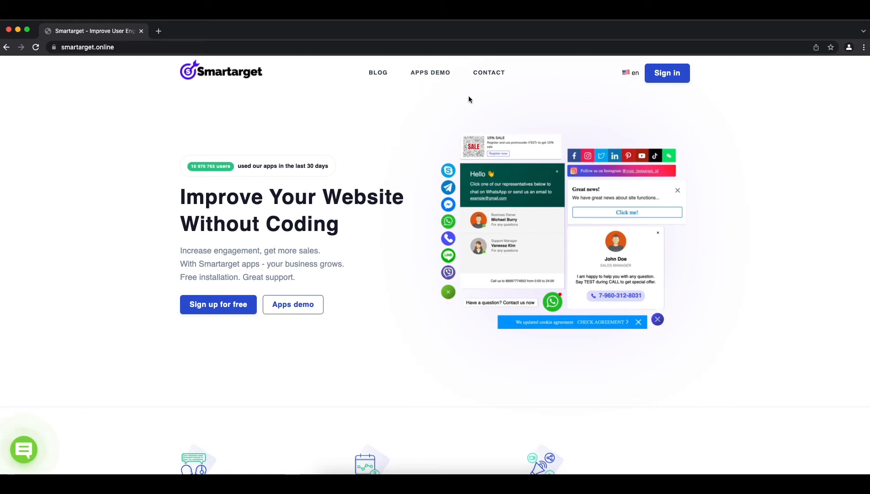
Step: Open the Apps Demo and jump to the Follow Us card under Social Media
click(431, 73)
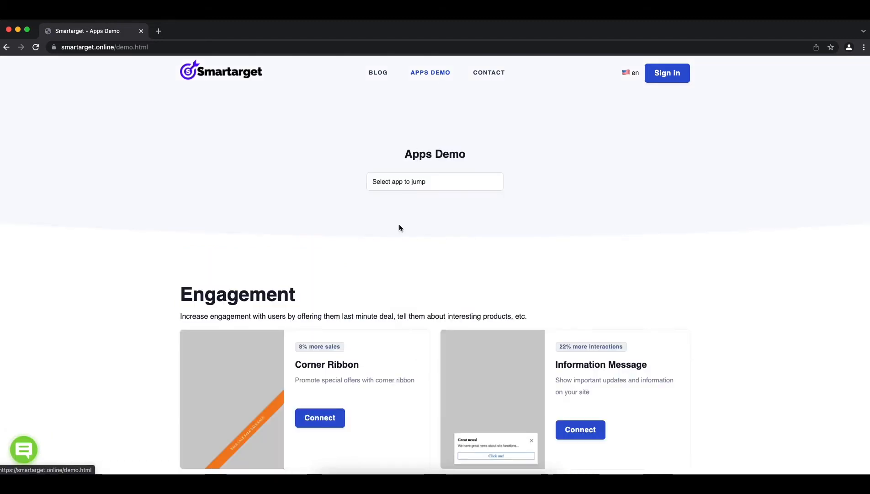
click(434, 181)
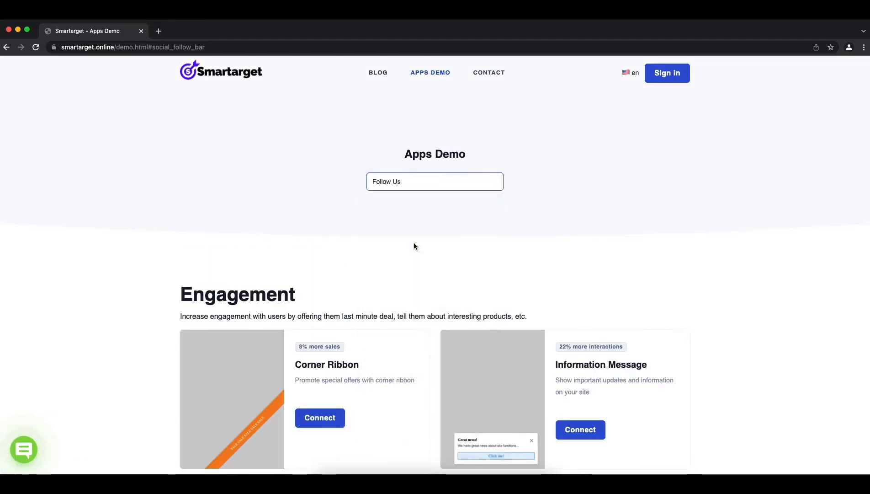
scroll(down, 3)
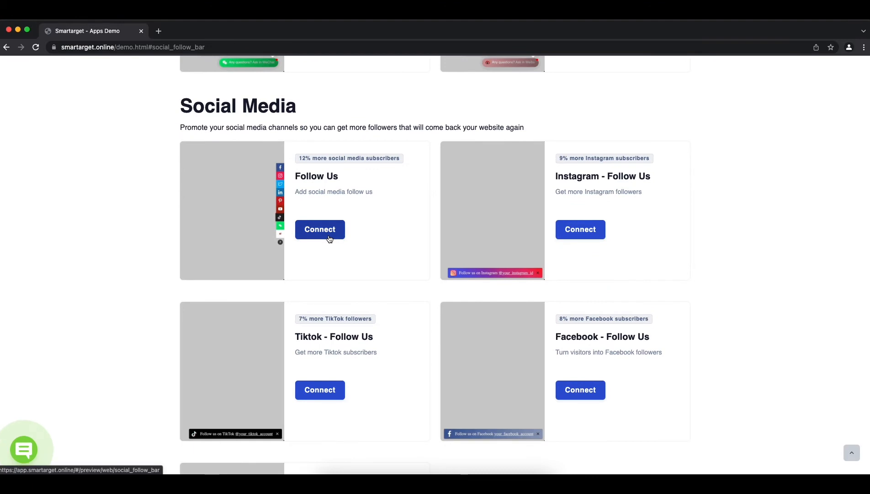
Step: Connect the Follow Us app and clear the LinkedIn and Pinterest link fields
click(320, 229)
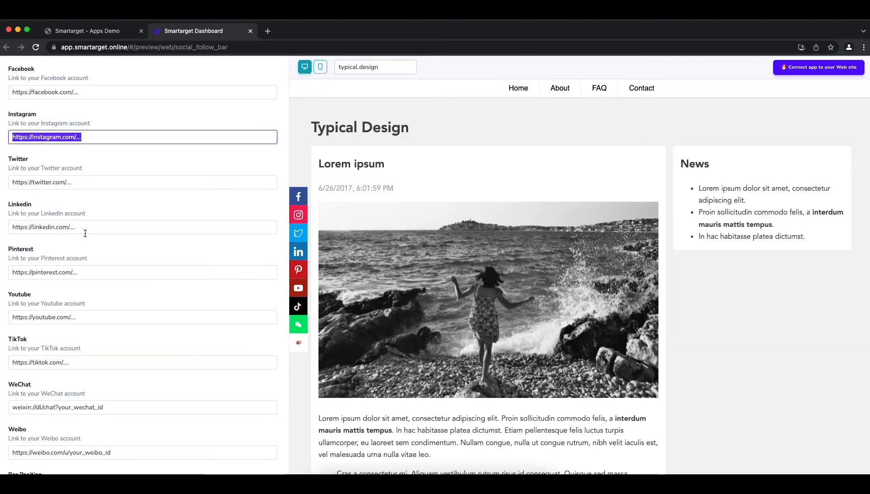
click(143, 227)
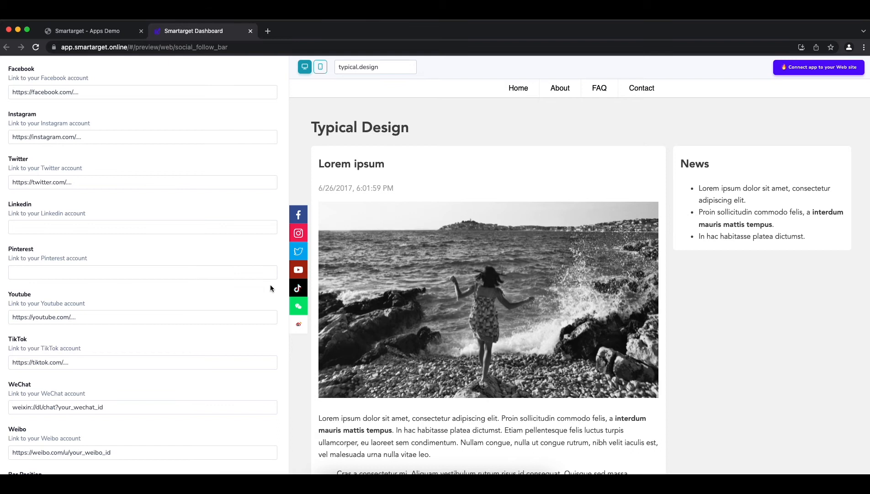
Step: Place the Follow Us bar on the right, trying Dark before settling on Colored theme
scroll(down, 3)
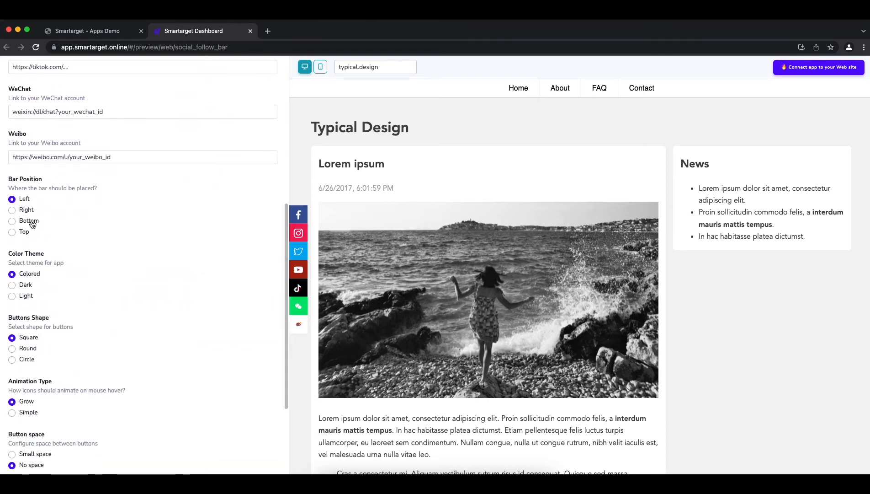
click(12, 210)
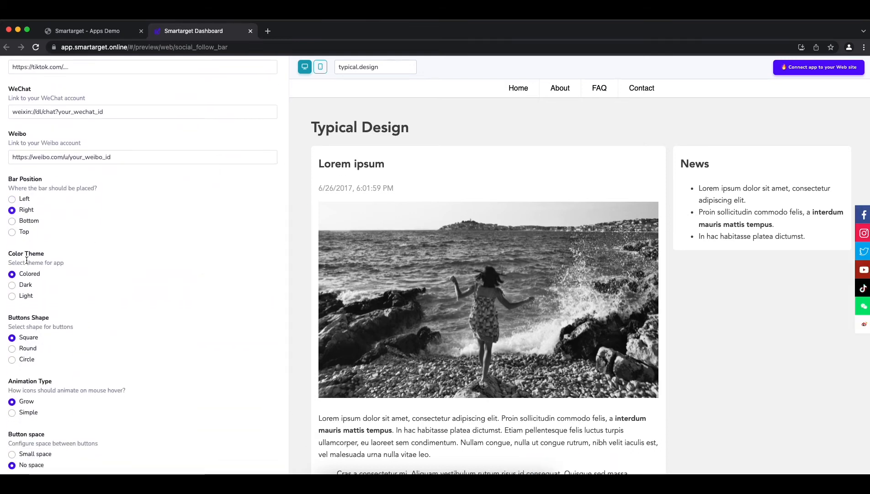
click(11, 284)
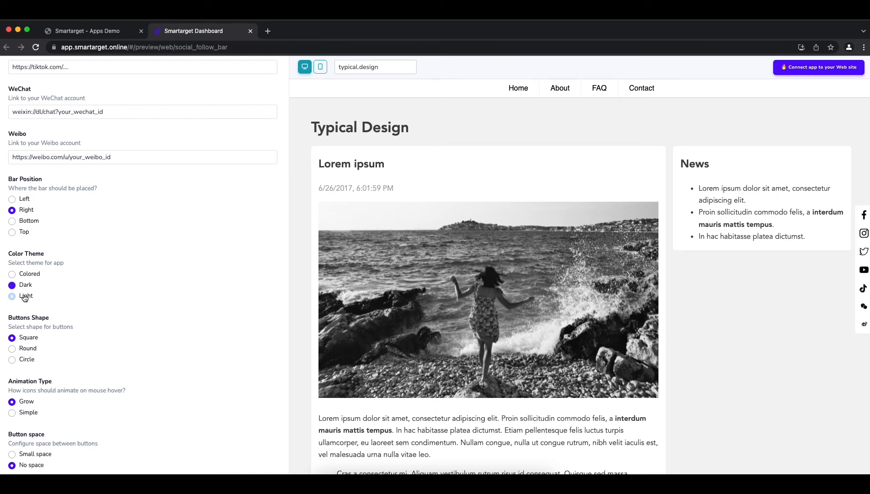
click(12, 273)
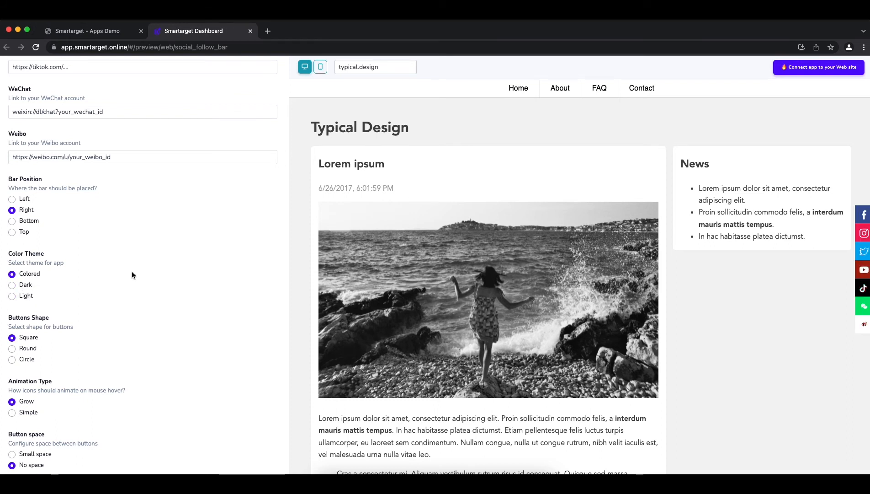
scroll(down, 3)
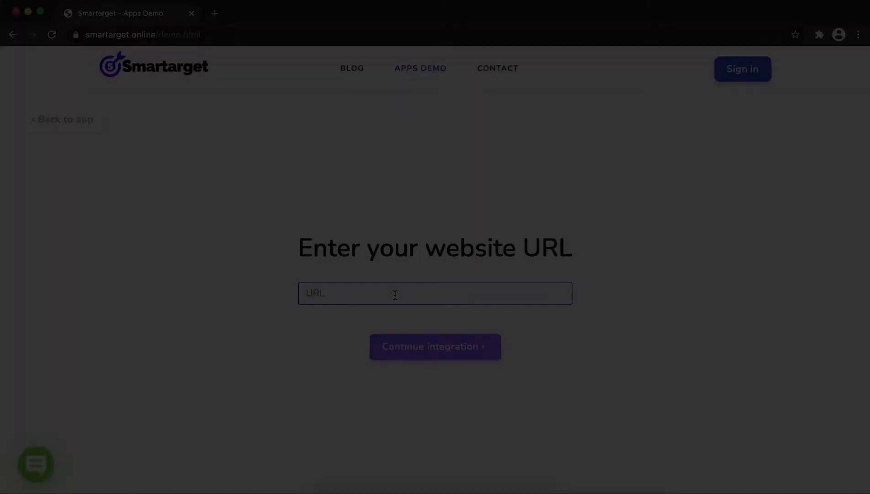
text(https://e)
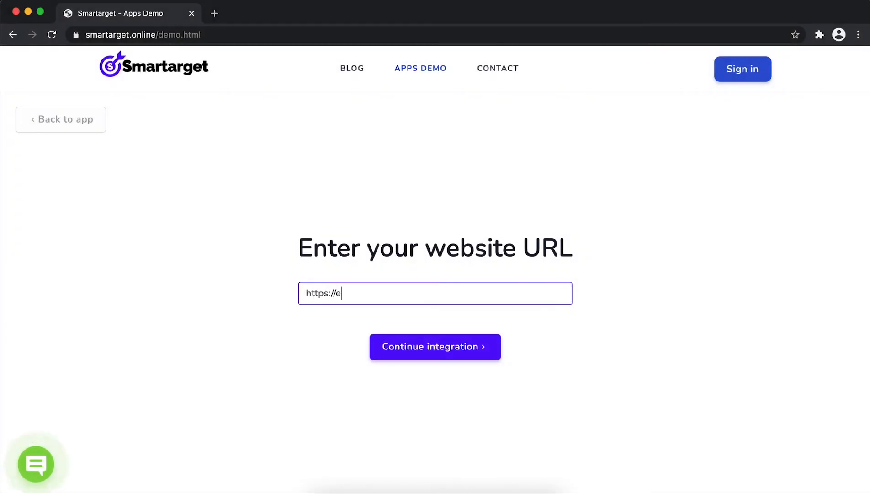
text(xample.com)
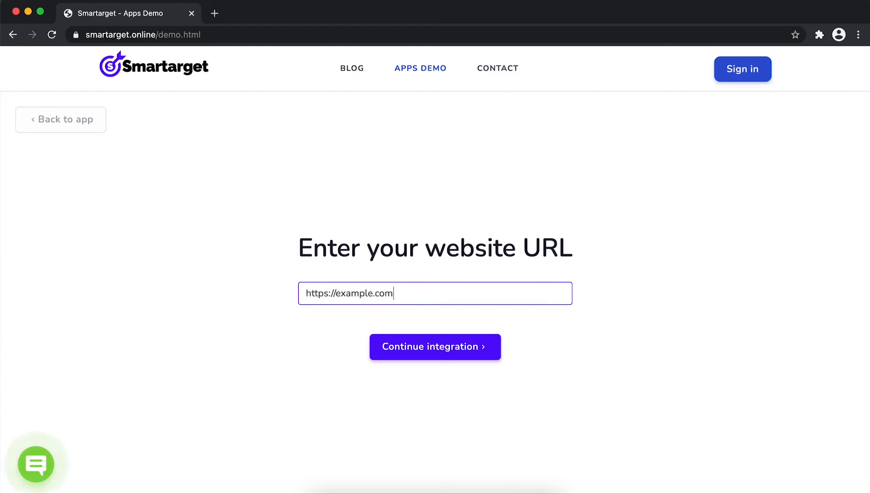
Step: Fill the signup form with name John Doe, email and passwords, accepting the terms
click(435, 346)
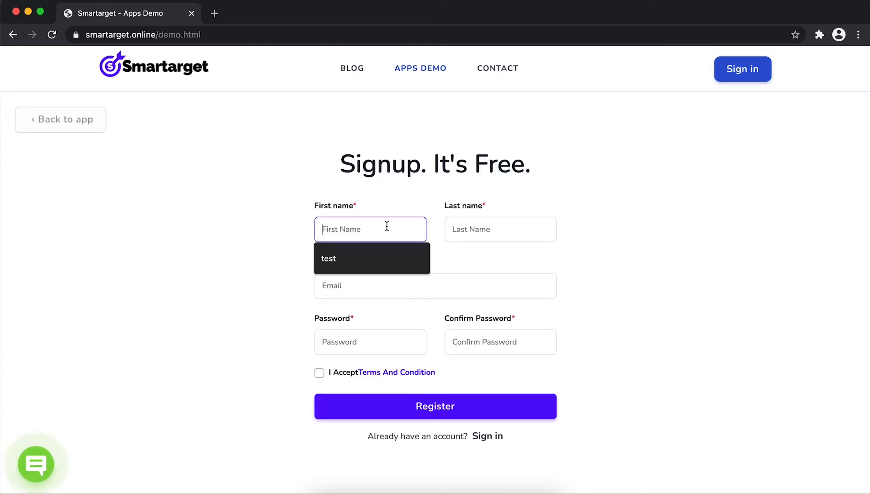
text(J)
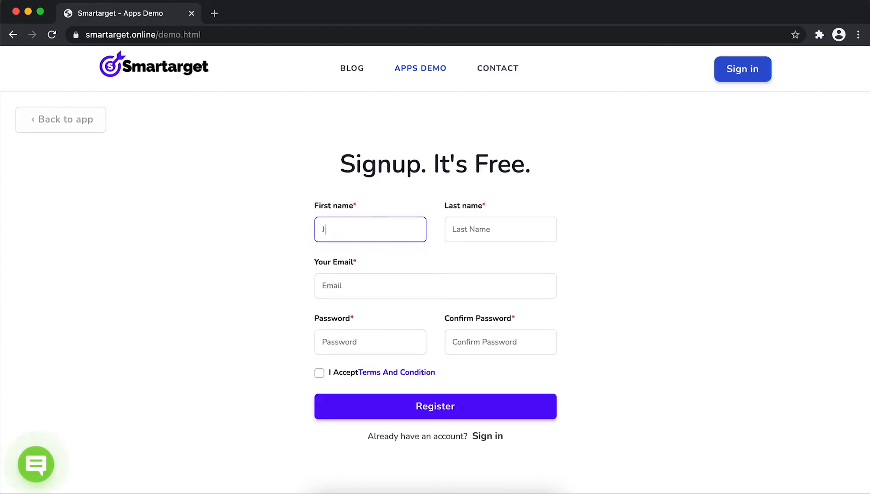
text(on)
click(500, 229)
text(Doe)
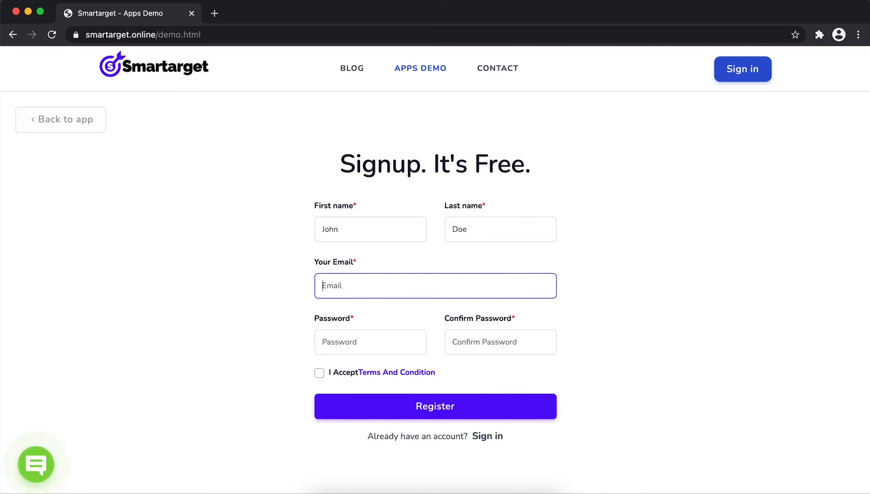
text(jon)
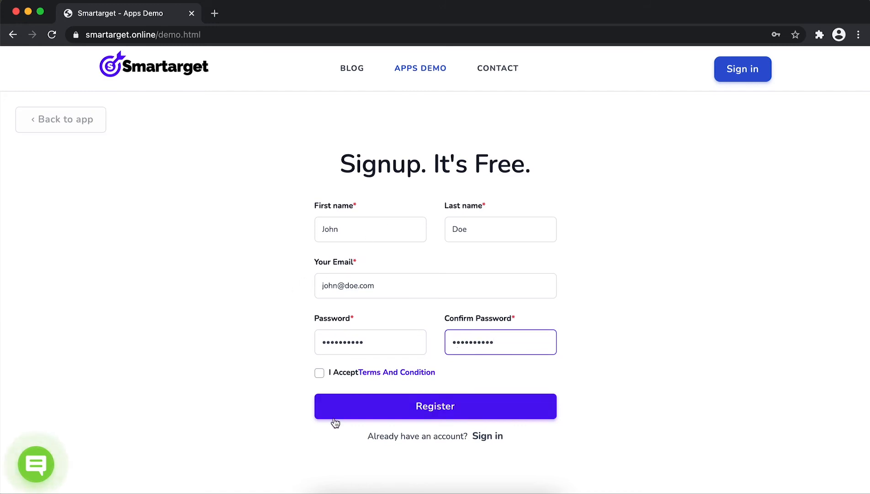
click(319, 372)
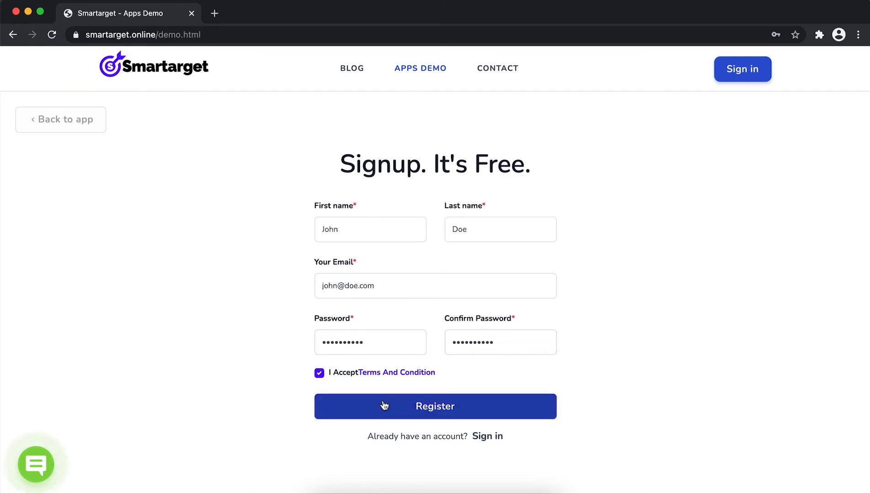
Step: Register the account, copy the embed script, and select the </body> tag text
click(435, 405)
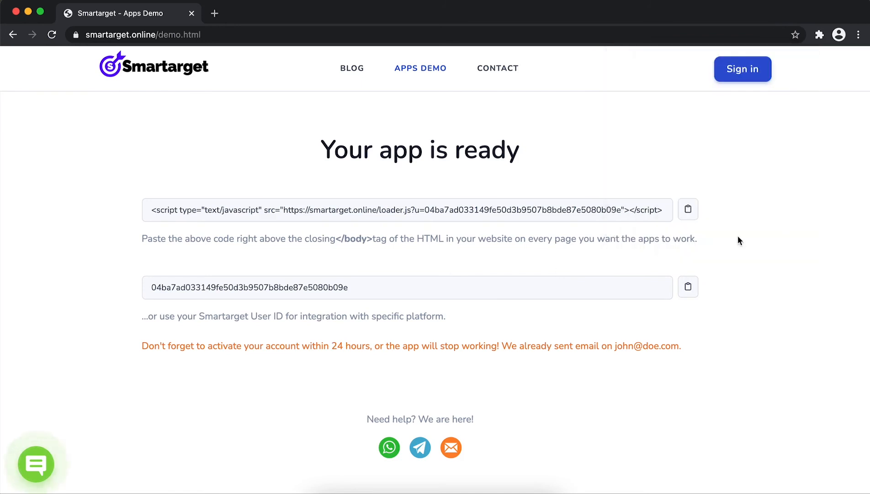
mouse_move(688, 210)
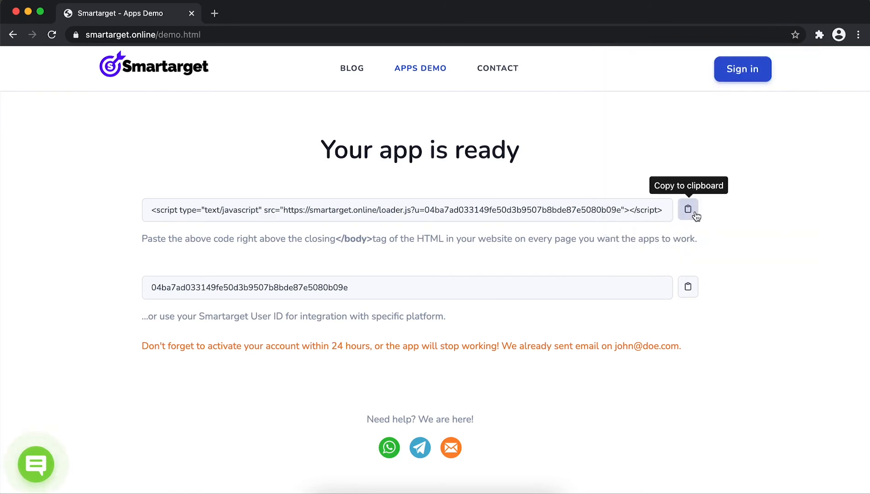
click(688, 210)
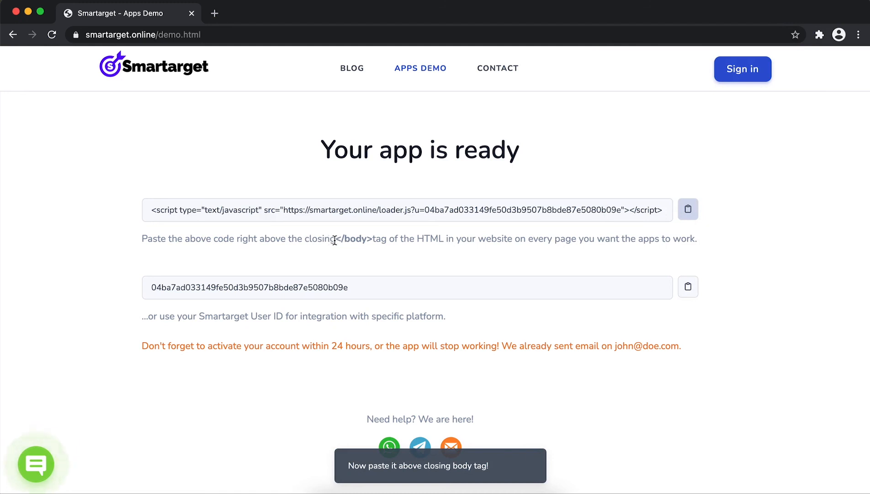
double_click(353, 239)
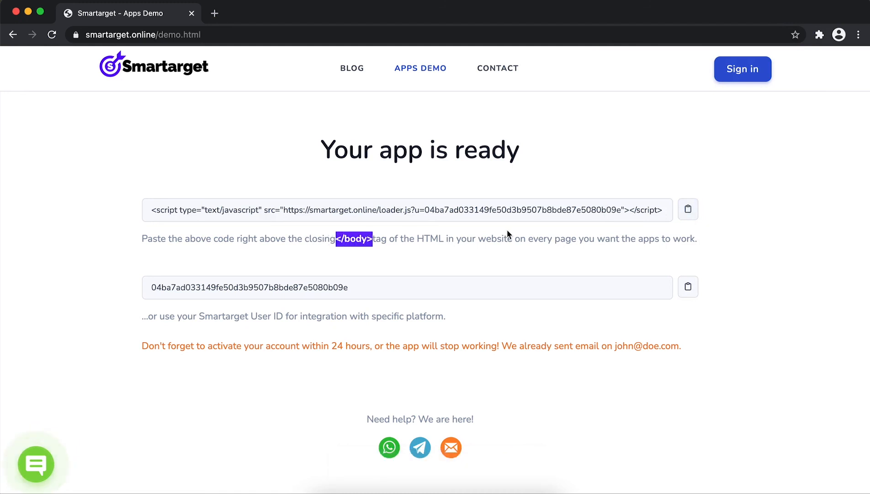
mouse_move(596, 9)
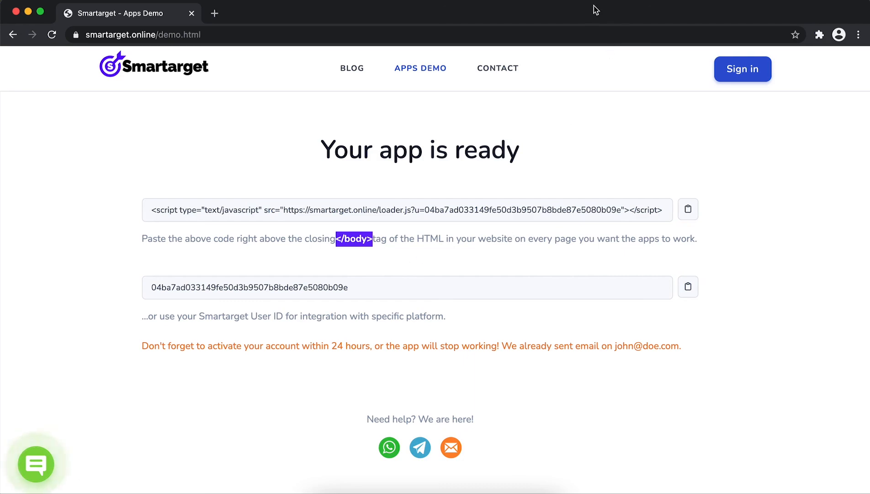